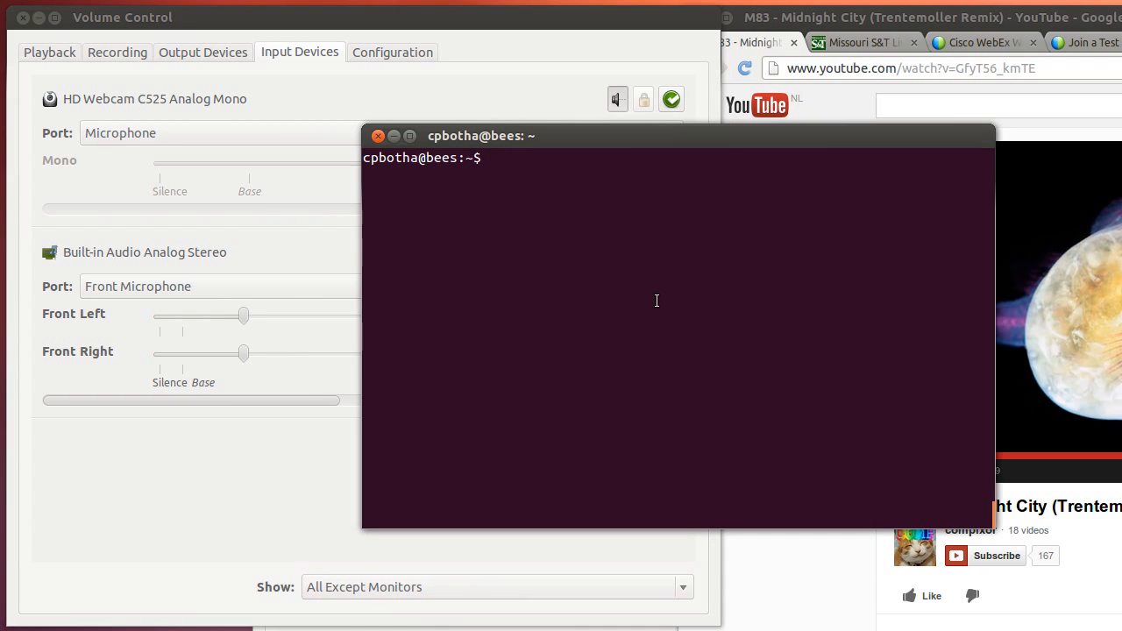
# Run pavucontrol from the terminal to bring up the volume control window
pyautogui.write('pavucownt')
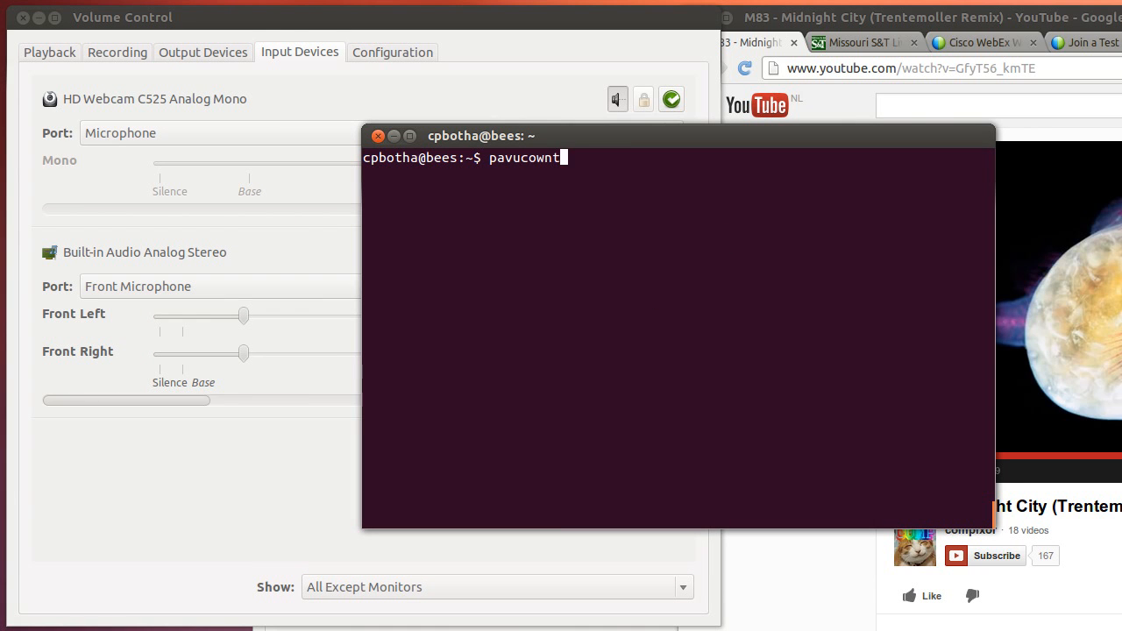
pyautogui.write('rol')
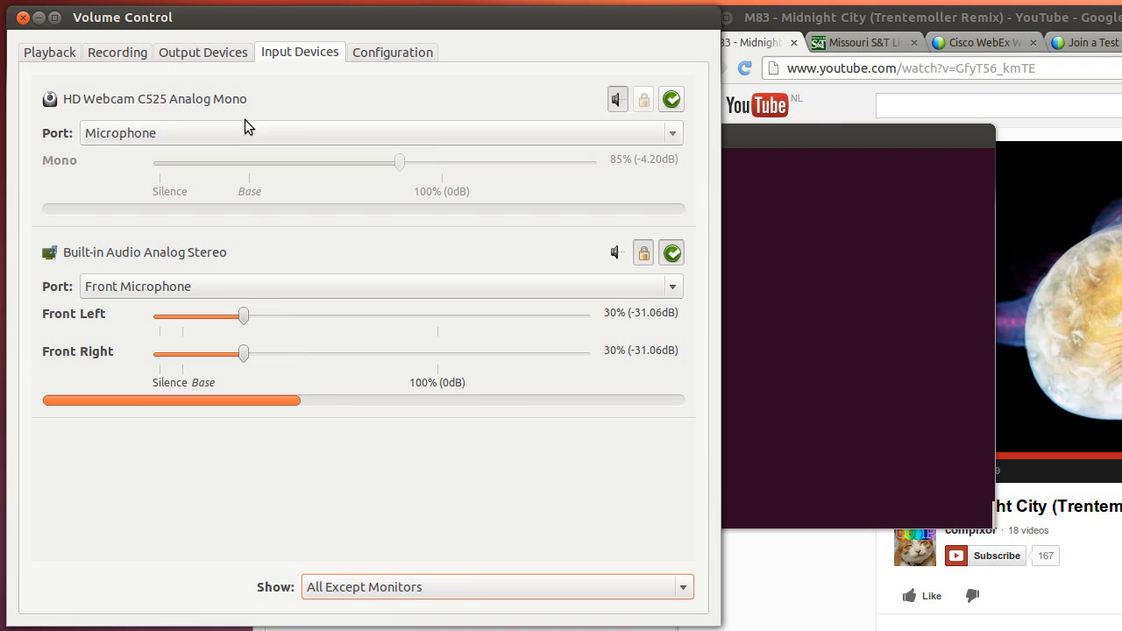
pyautogui.moveTo(308, 261)
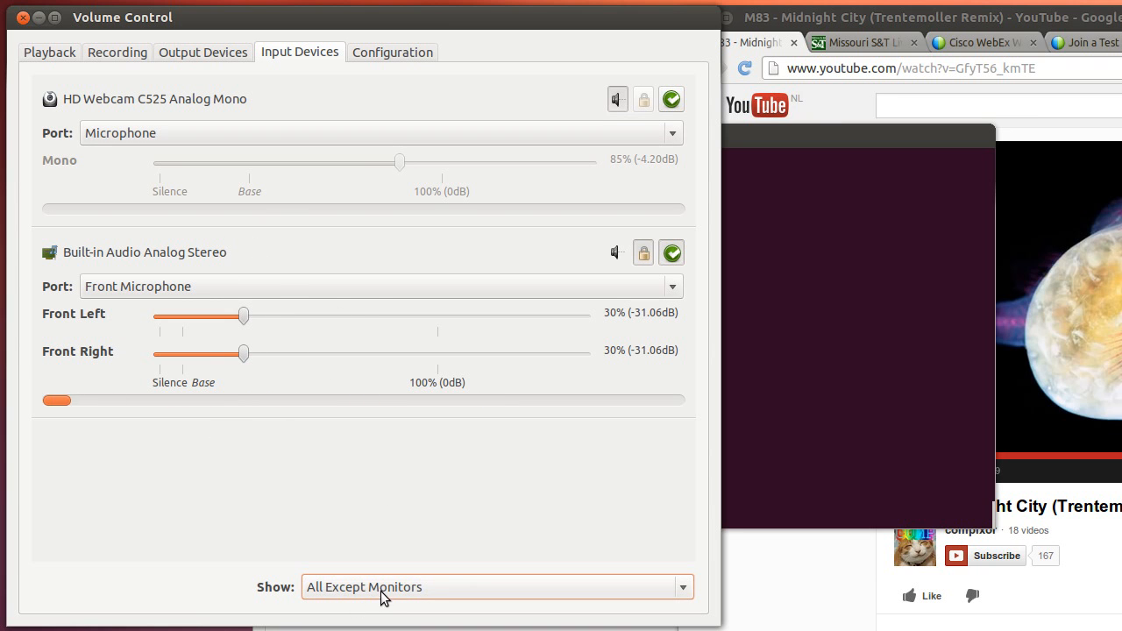
# Set the Input Devices Show filter to All Input Devices so the speaker monitor is listed
pyautogui.click(498, 586)
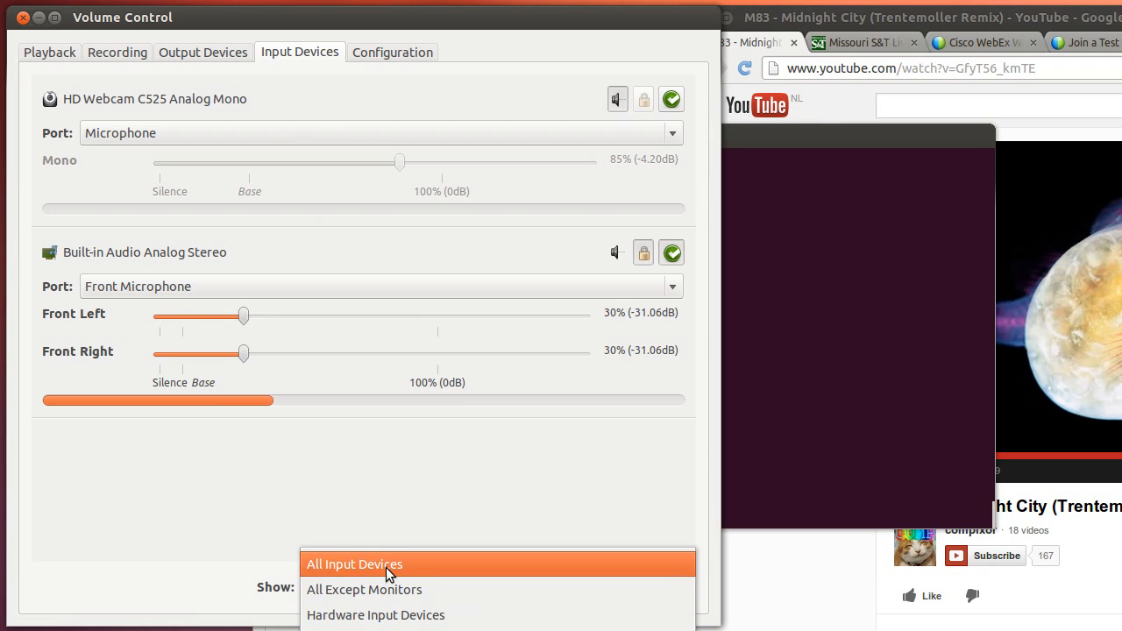
pyautogui.click(355, 565)
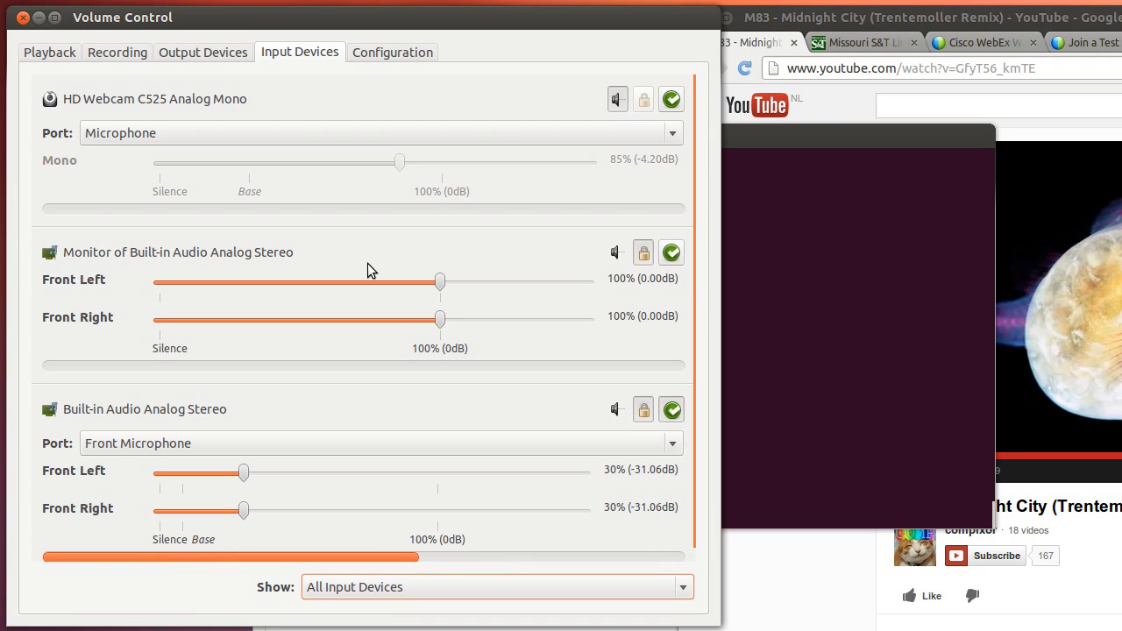
pyautogui.moveTo(447, 367)
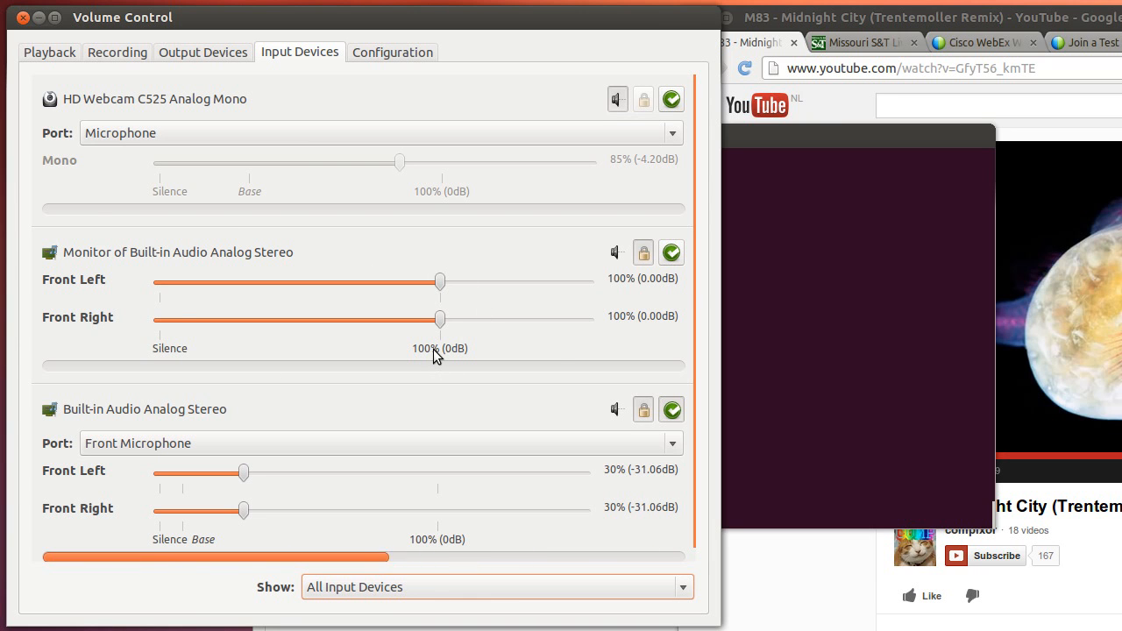
pyautogui.moveTo(456, 351)
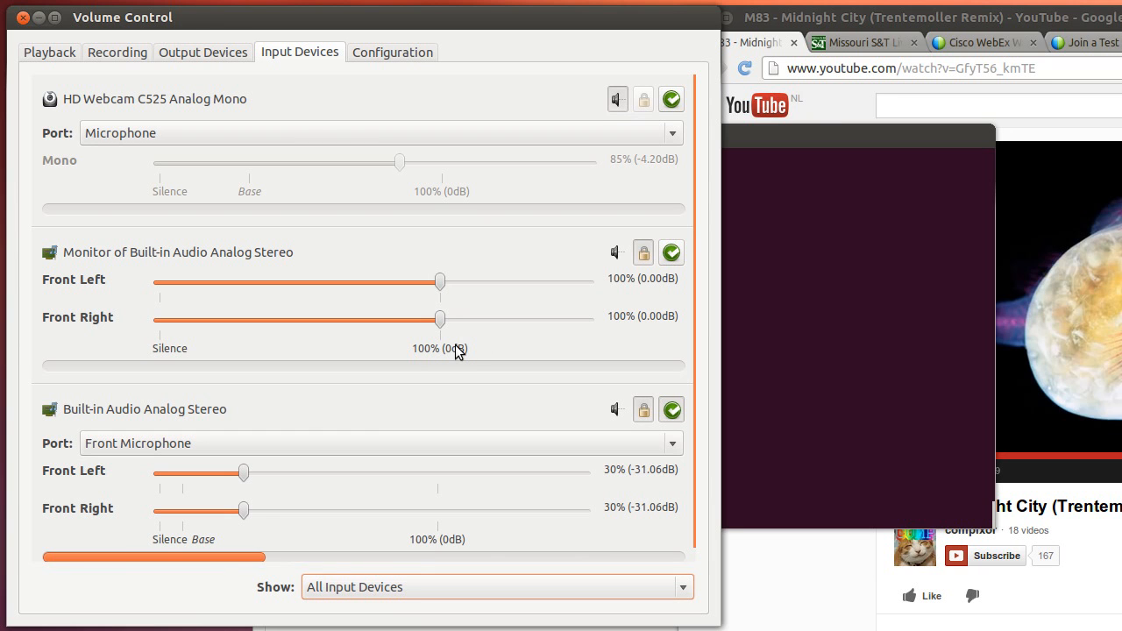
pyautogui.moveTo(274, 377)
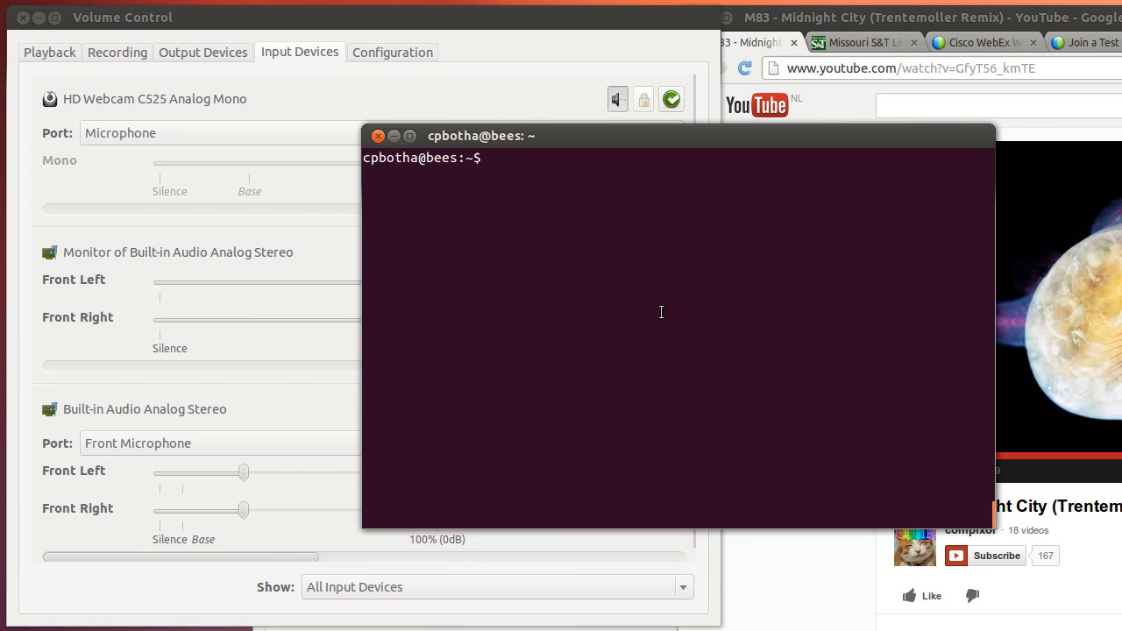
# Run pactl load-module module-loopback to load the loopback module
pyautogui.write('pactl')
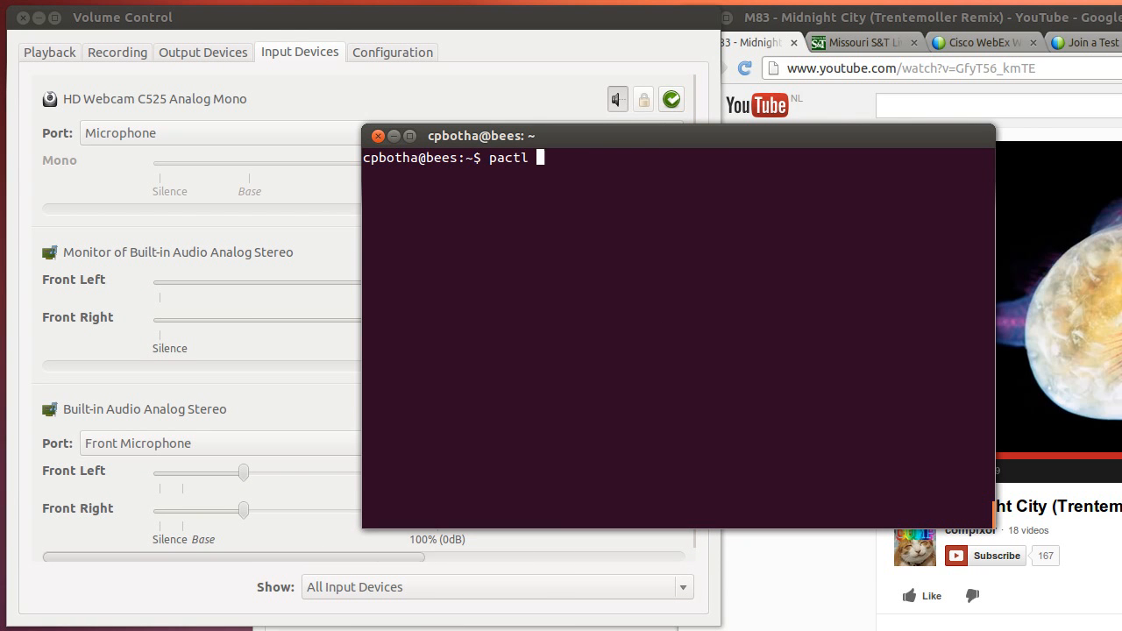
pyautogui.write('load-module')
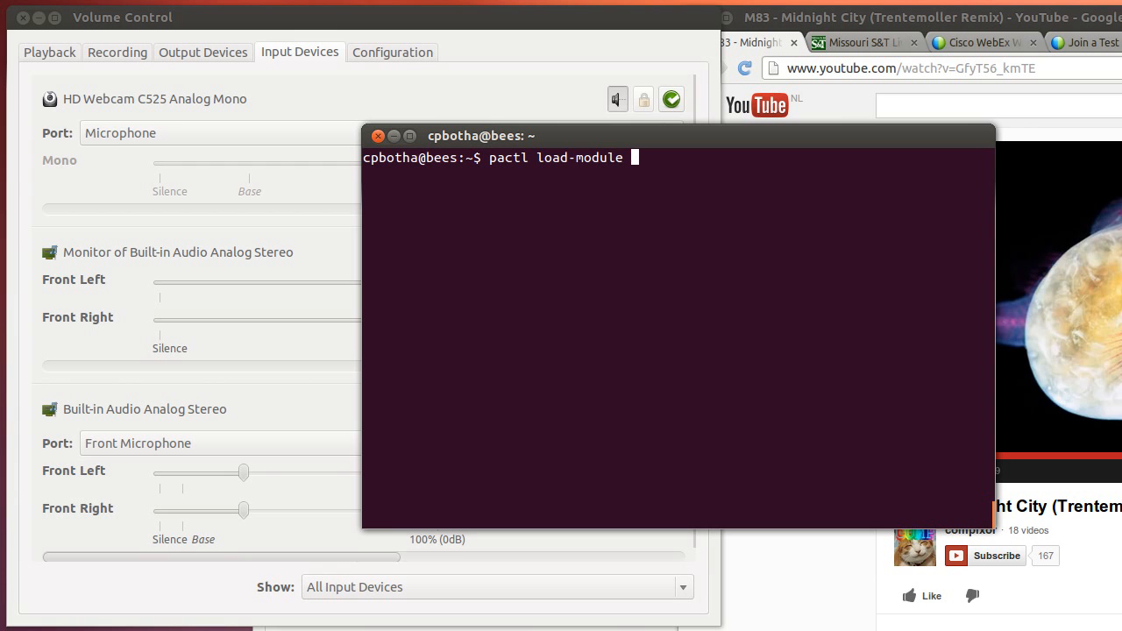
pyautogui.write('module-loopback')
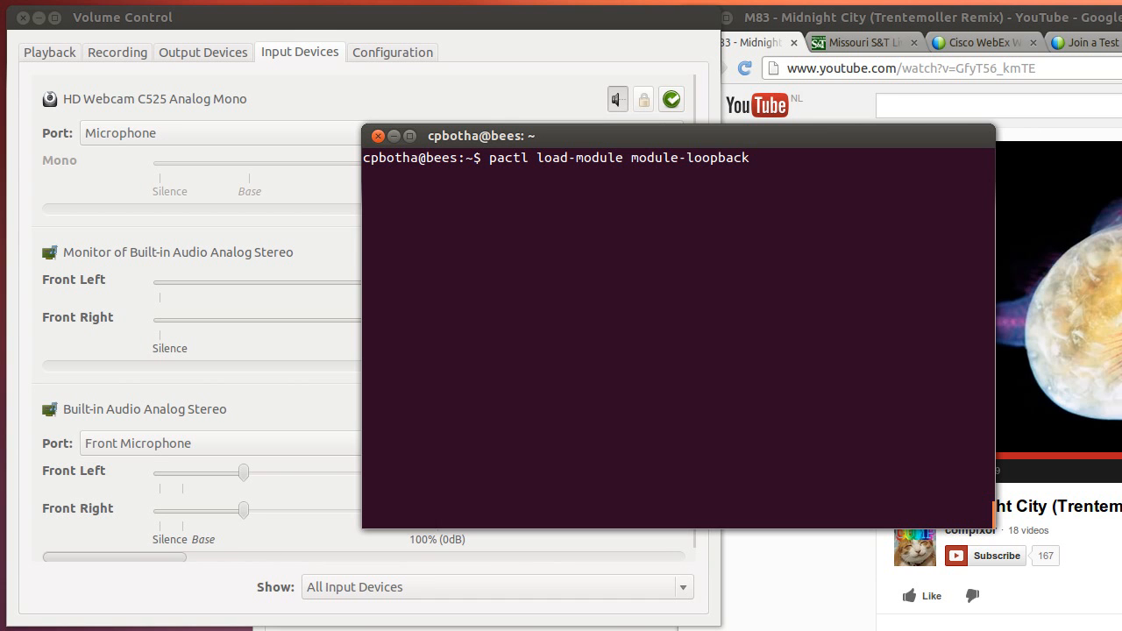
pyautogui.press('Return')
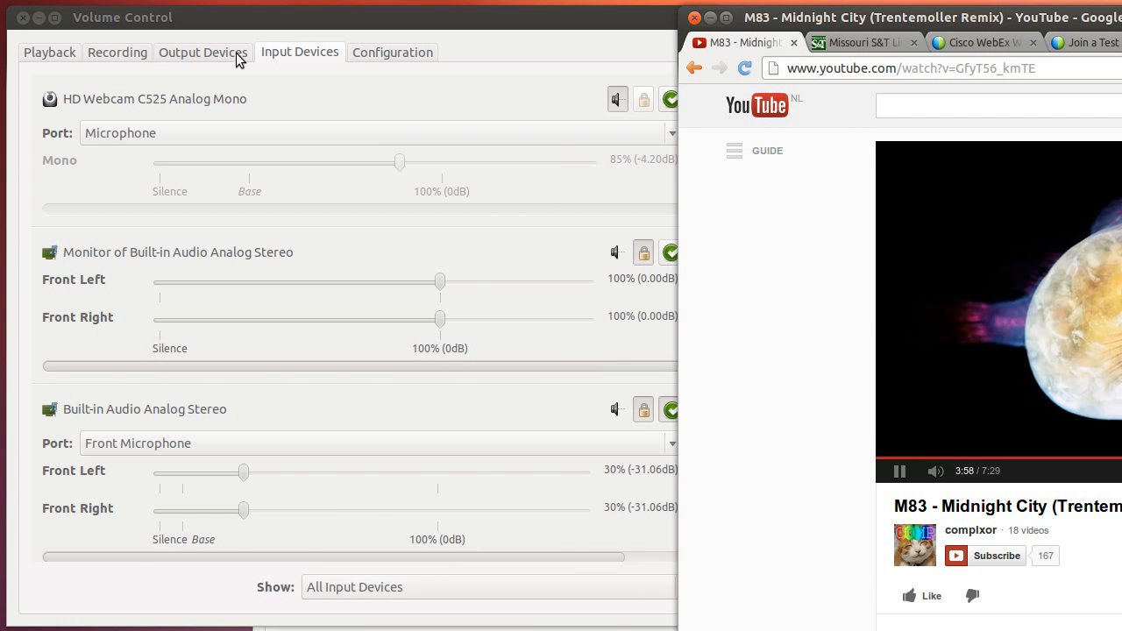
# On Recording, set recordmydesktop's source to Monitor of Built-in Audio Analog Stereo
pyautogui.click(119, 52)
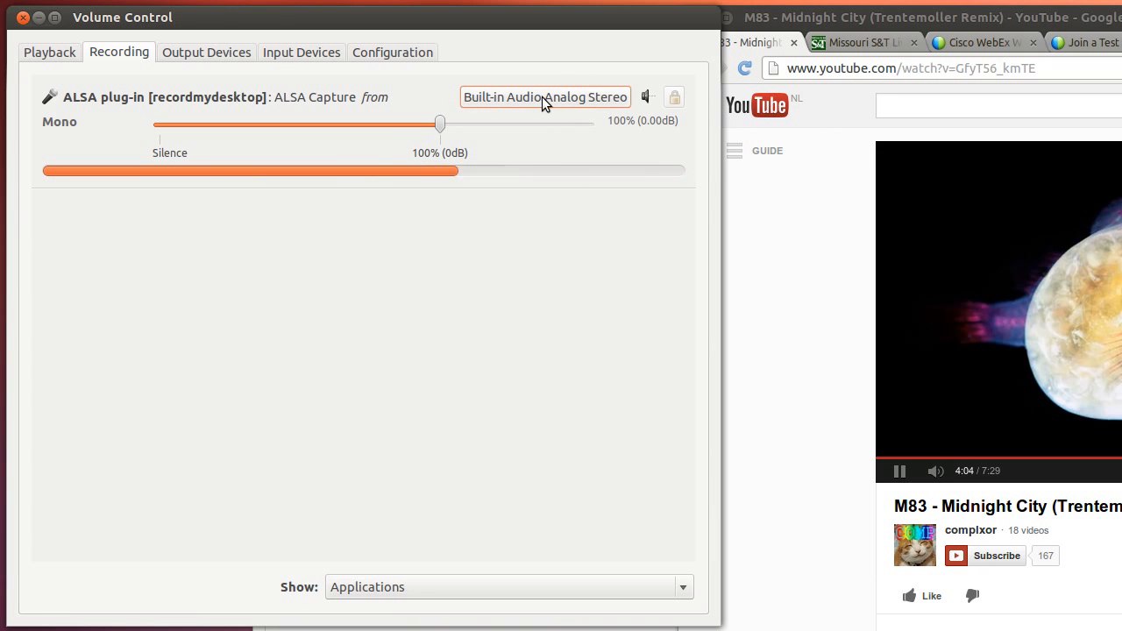
pyautogui.click(544, 98)
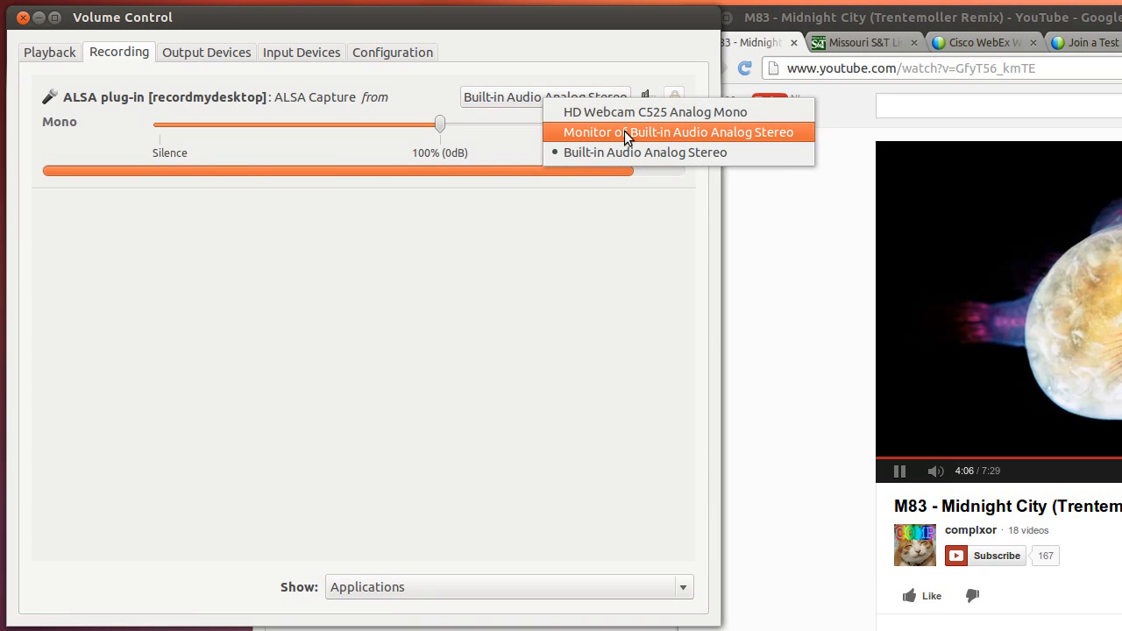
pyautogui.click(677, 131)
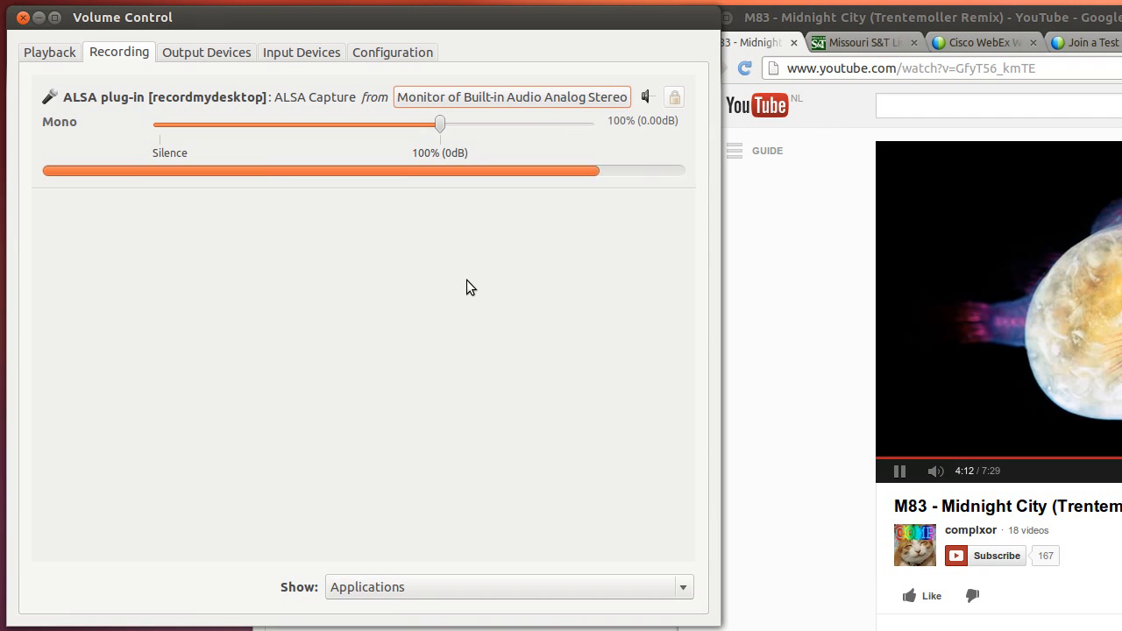
# Switch recordmydesktop back to Built-in Audio Analog Stereo and return to Input Devices
pyautogui.click(512, 96)
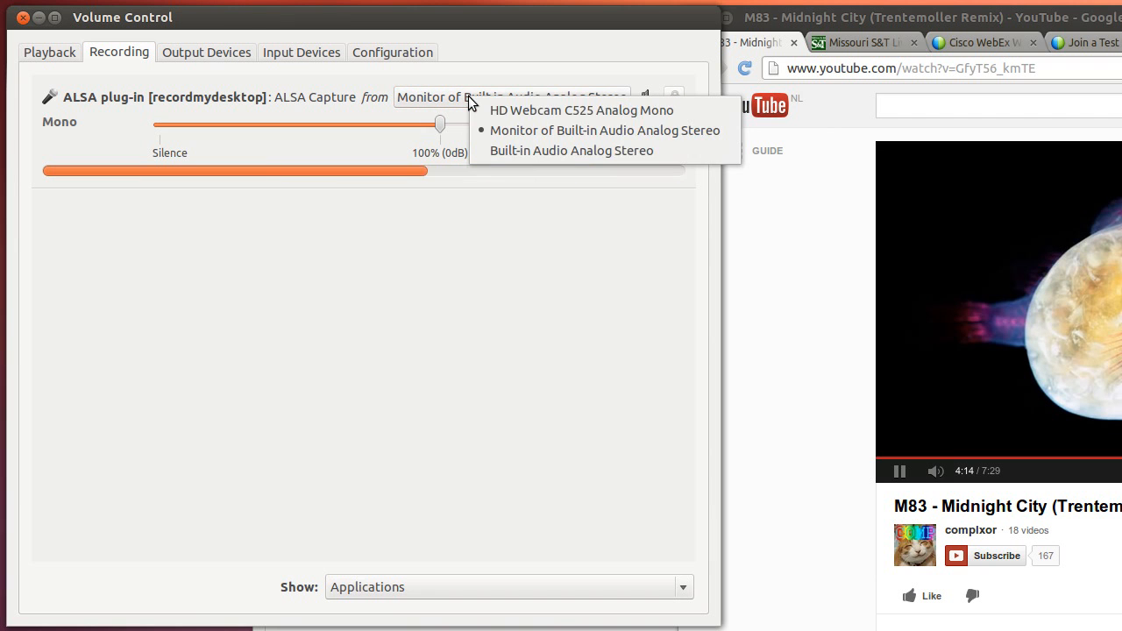
pyautogui.click(572, 151)
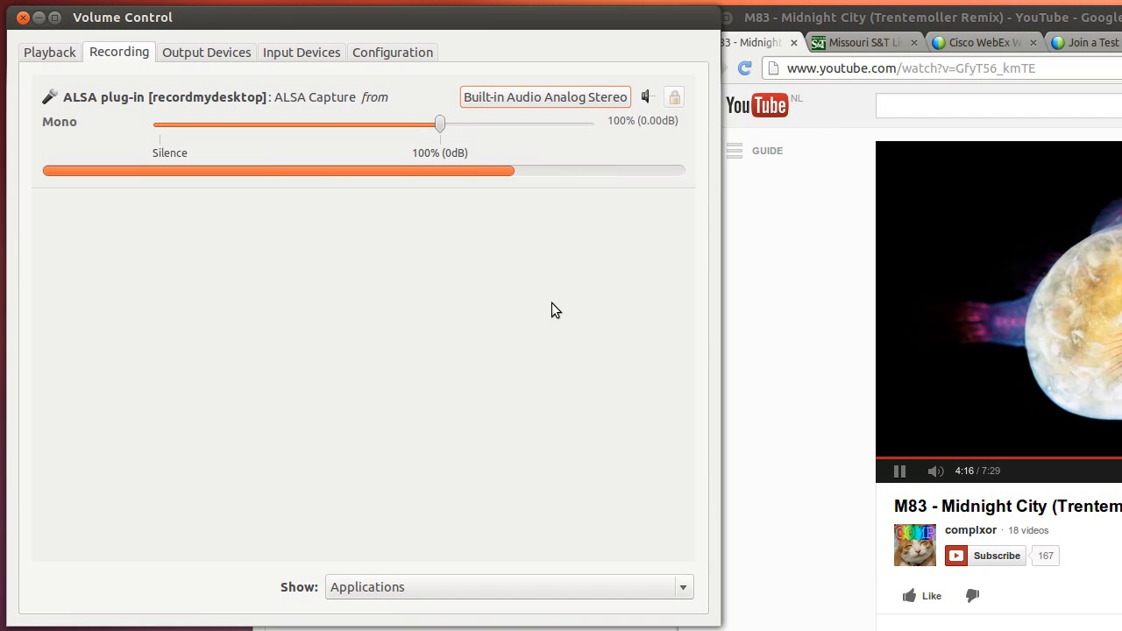
pyautogui.moveTo(590, 288)
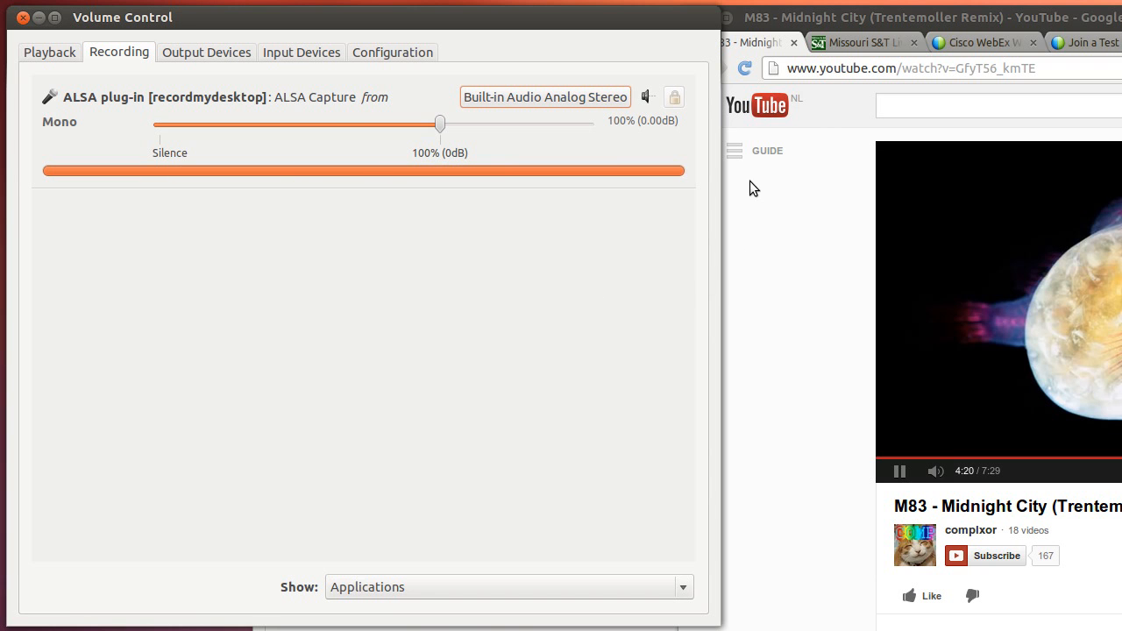
pyautogui.click(298, 52)
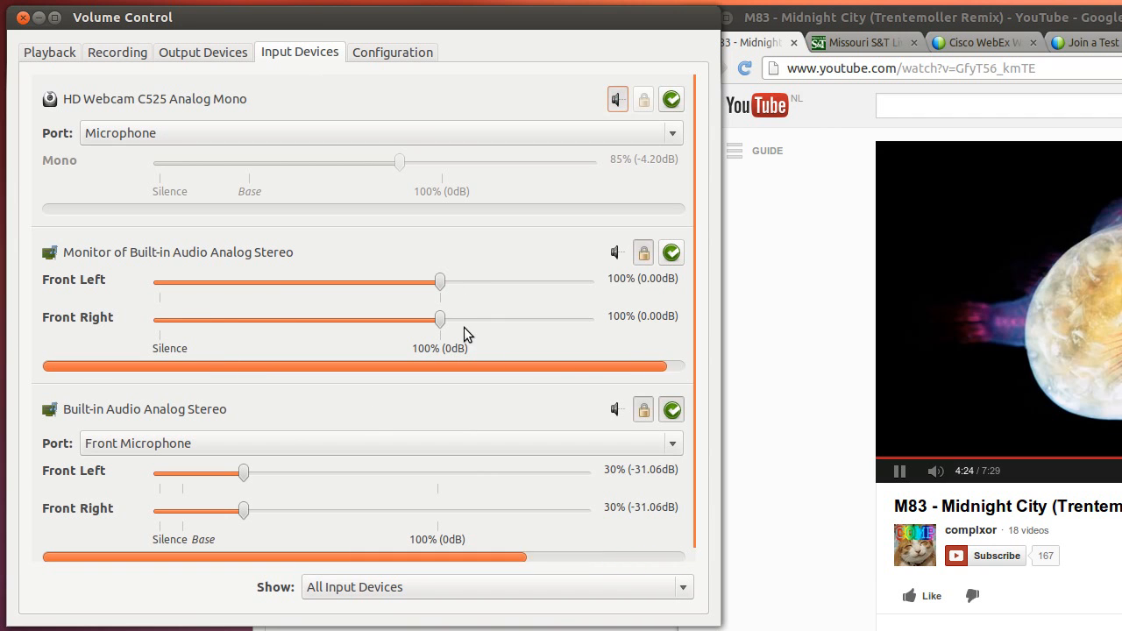
pyautogui.moveTo(719, 196)
pyautogui.write('pactl load-module module-loopback')
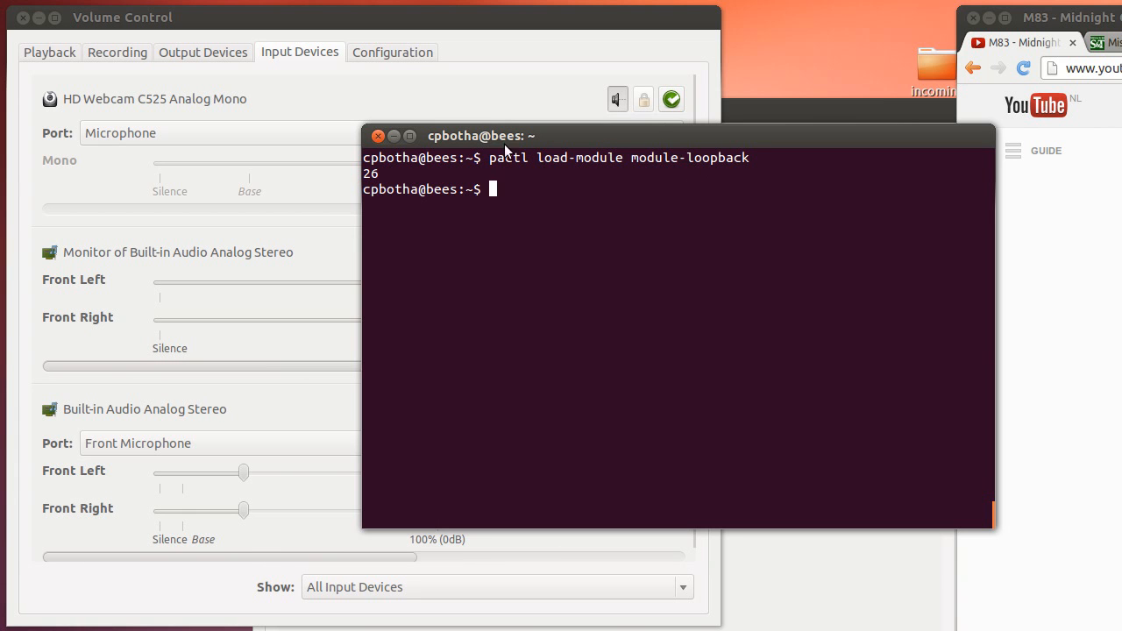
pyautogui.moveTo(912, 161)
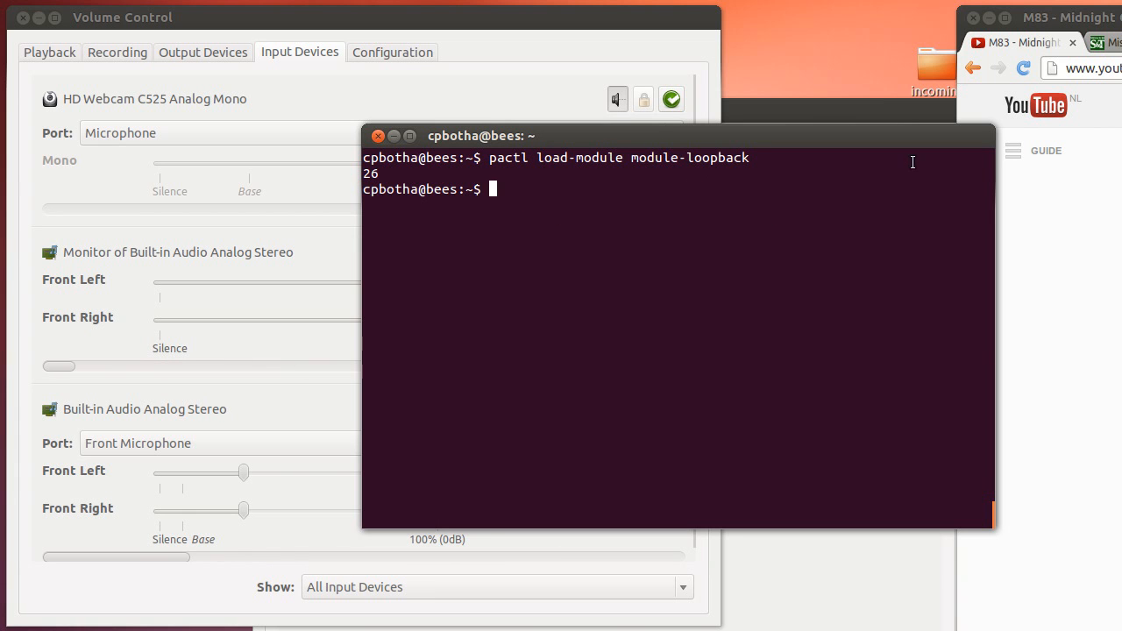